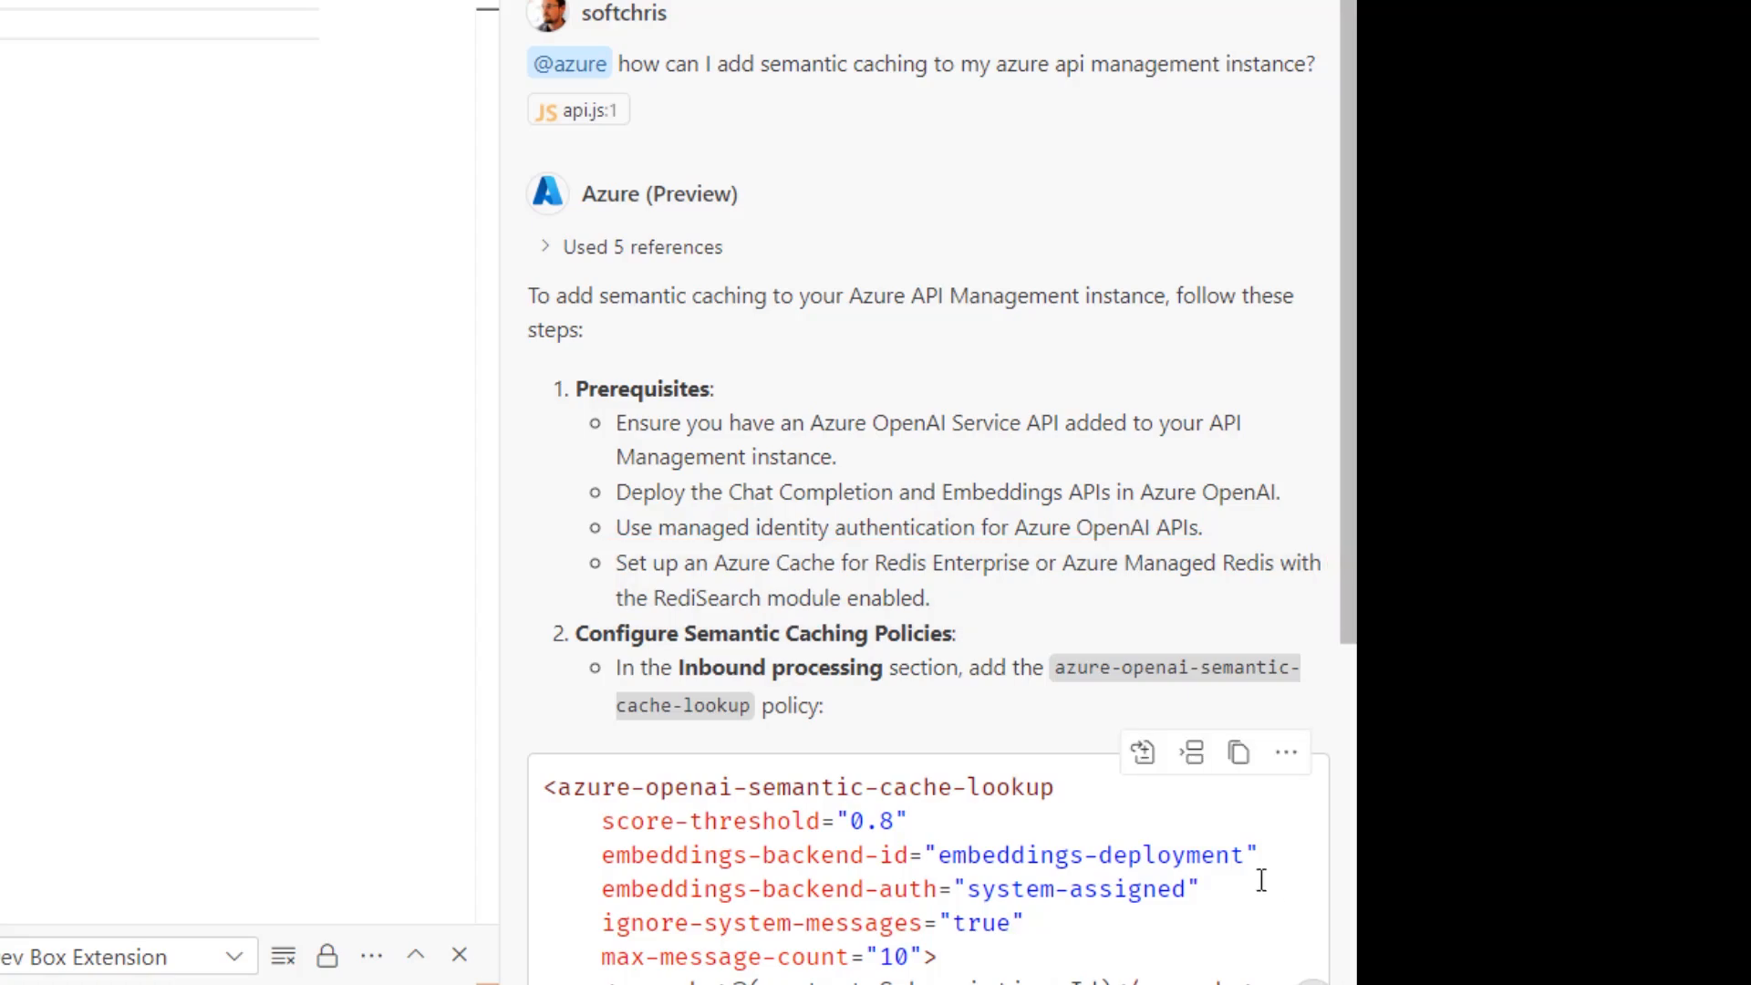
mouse_move(1332, 818)
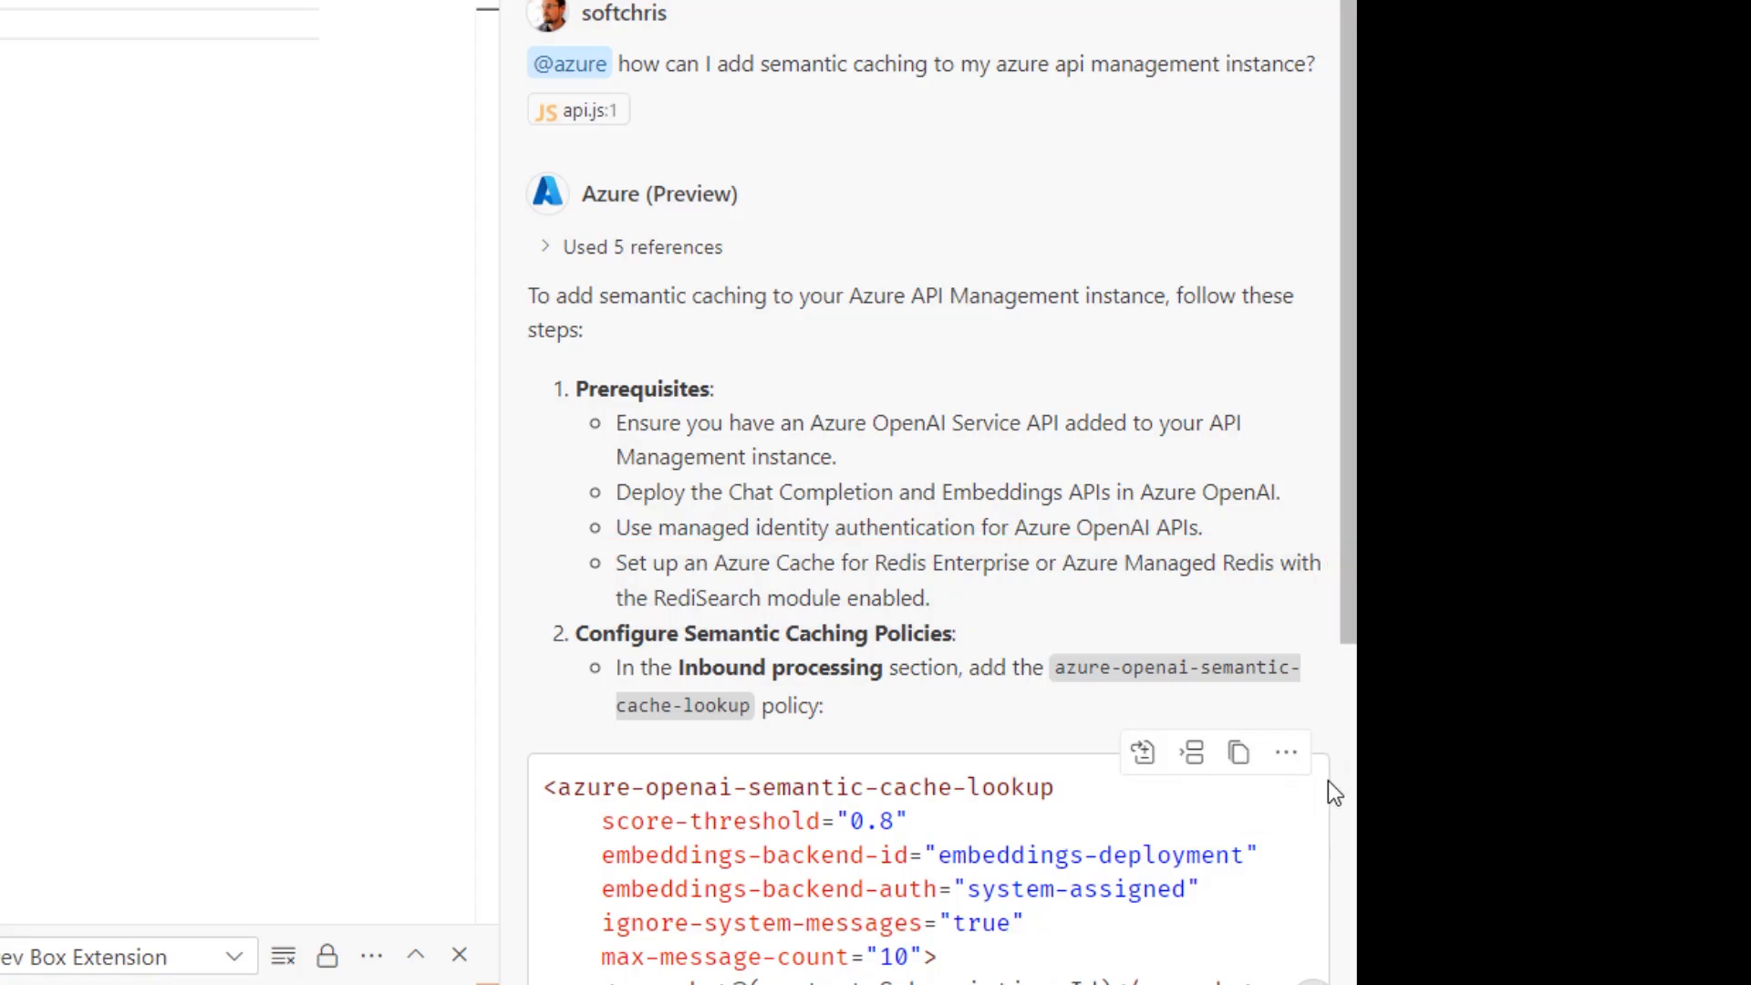
mouse_move(1187, 714)
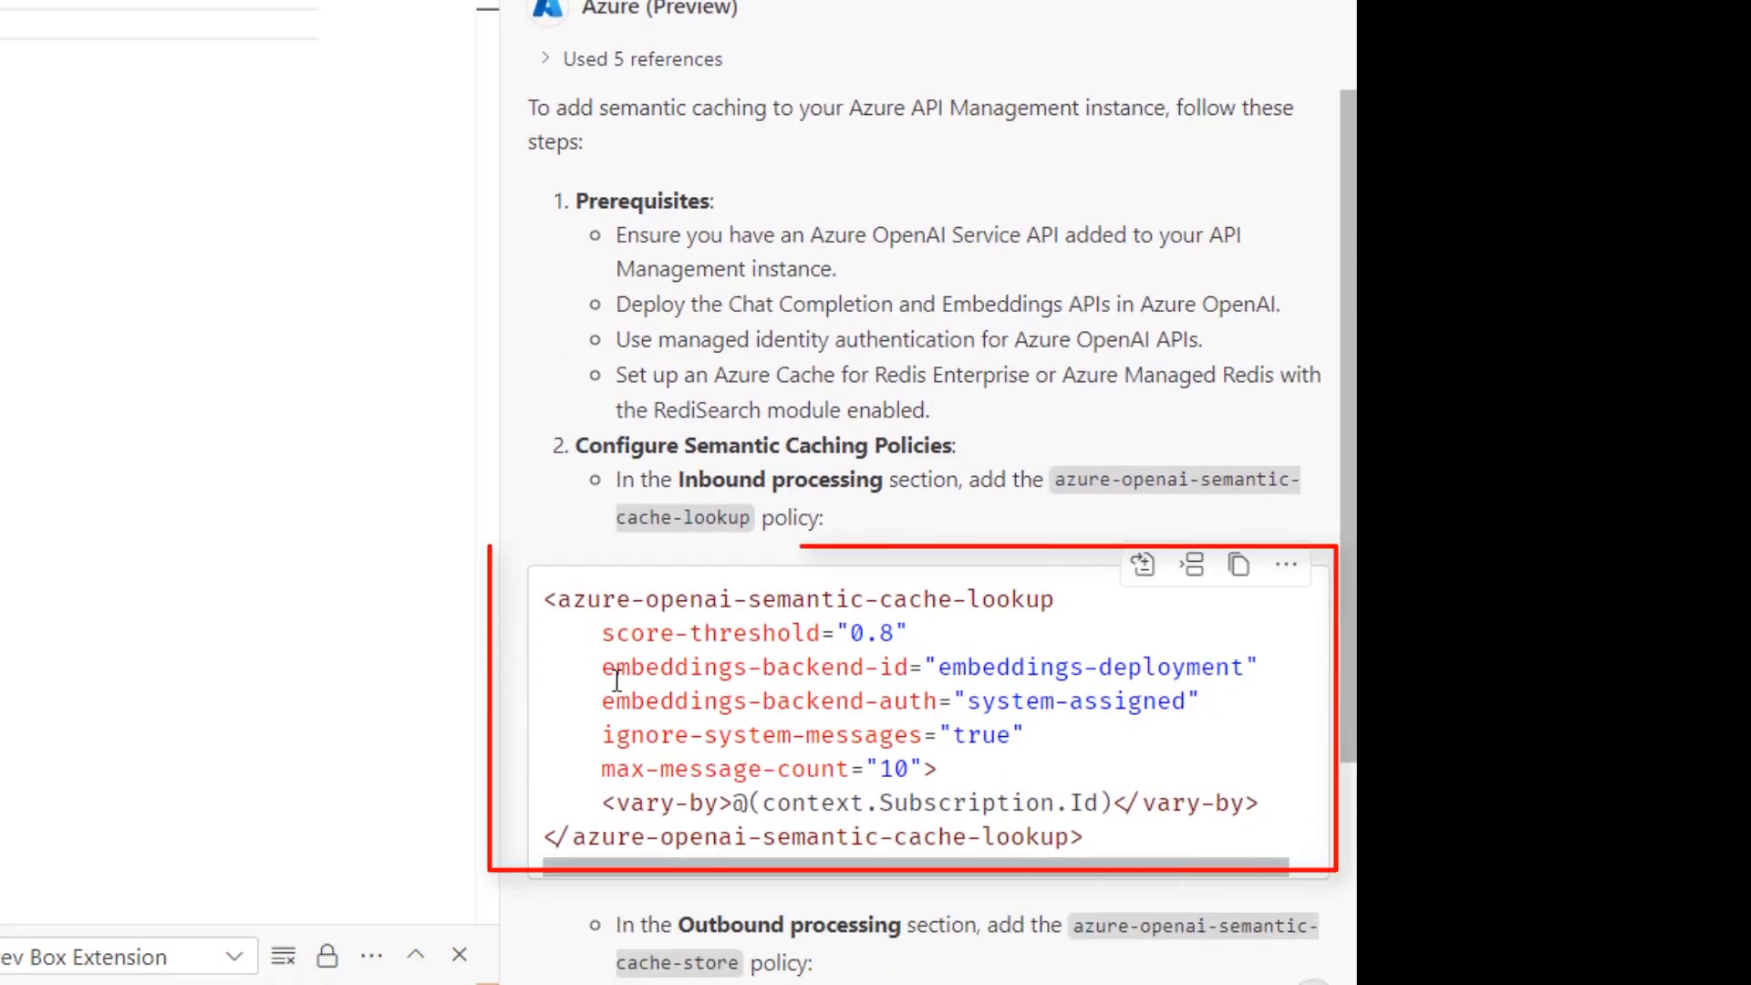
Scroll through reactor-demo's menu to reach External cache and its Redis cache entry
scroll("down", 3)
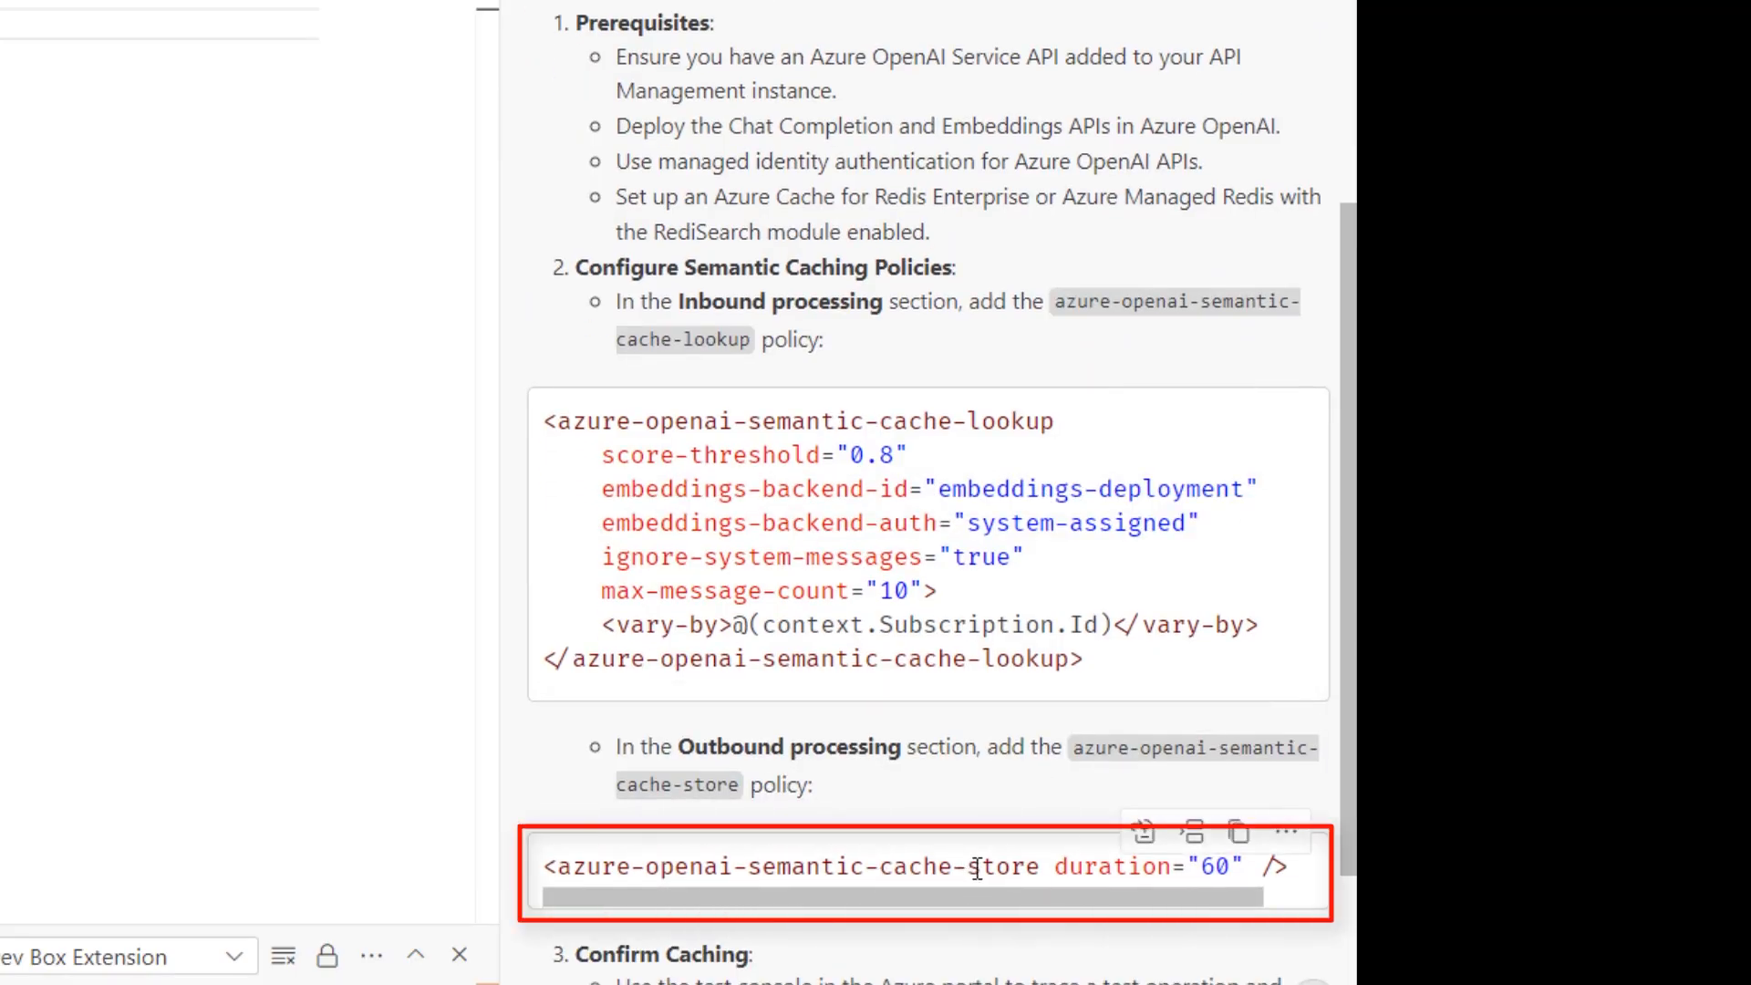
scroll("down", 3)
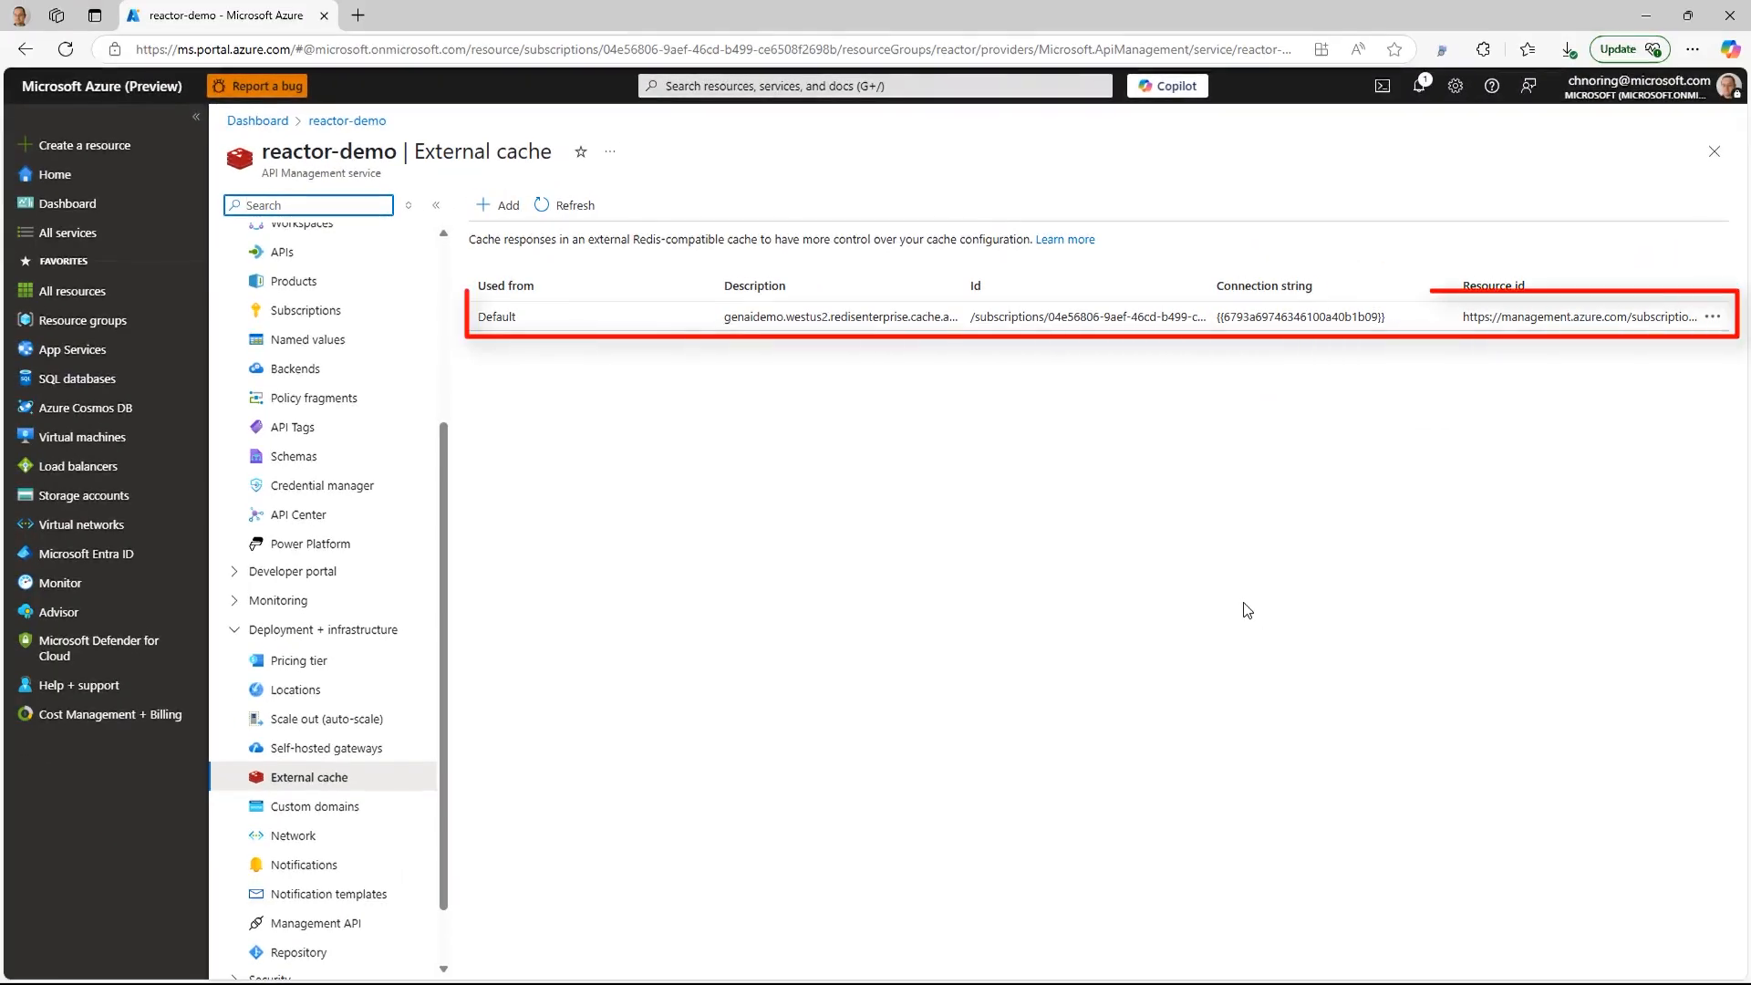
Open the Default external cache entry to view its Redis Enterprise host and connection string
left_click(496, 316)
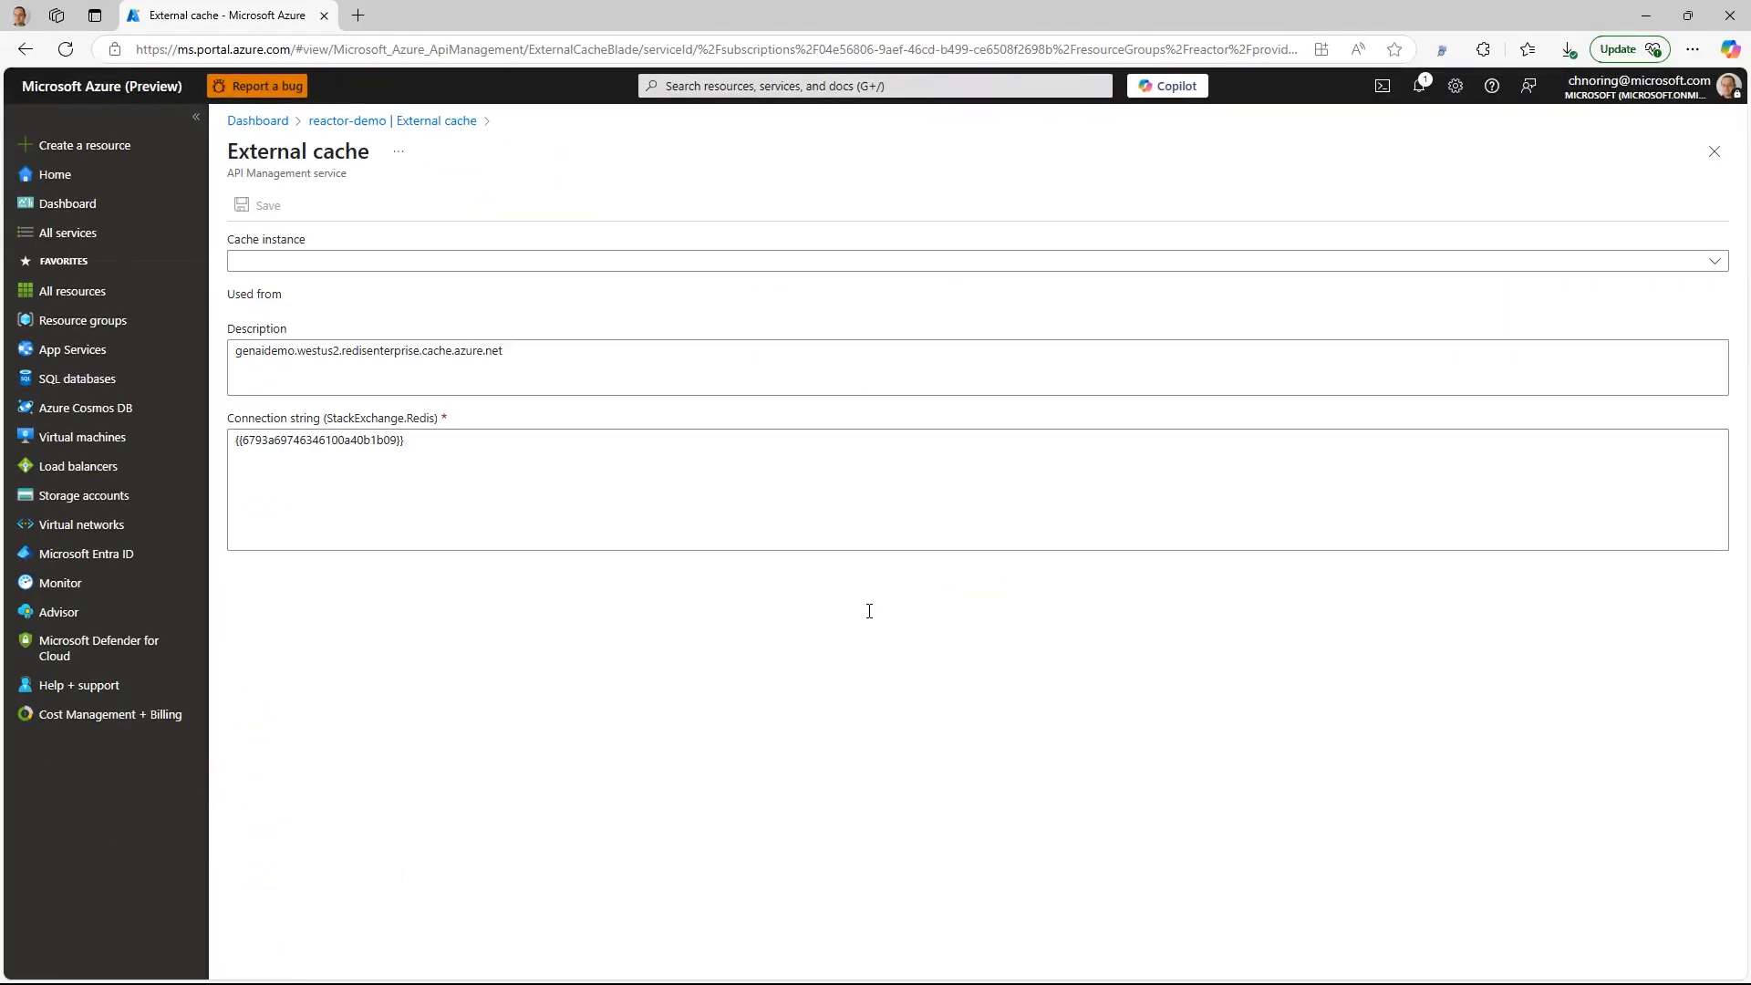
mouse_move(1167, 429)
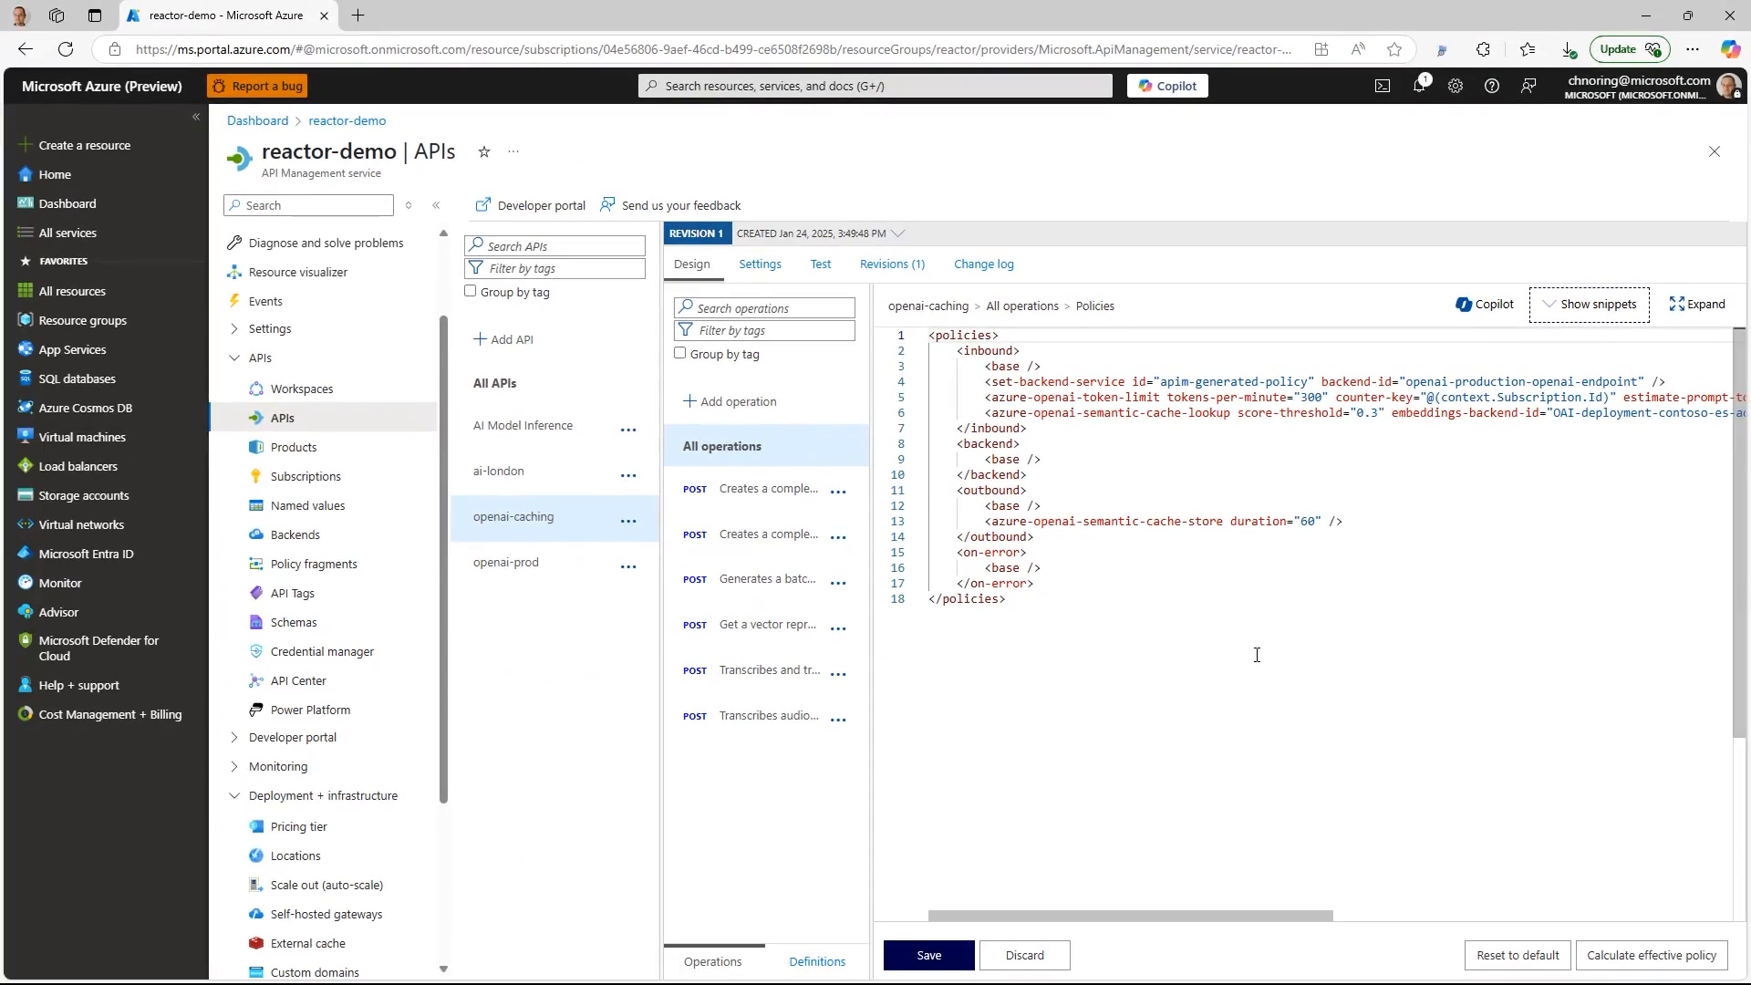
Test the openai-caching chat completion and scroll the trace to find the semantic cache hit
left_click(820, 264)
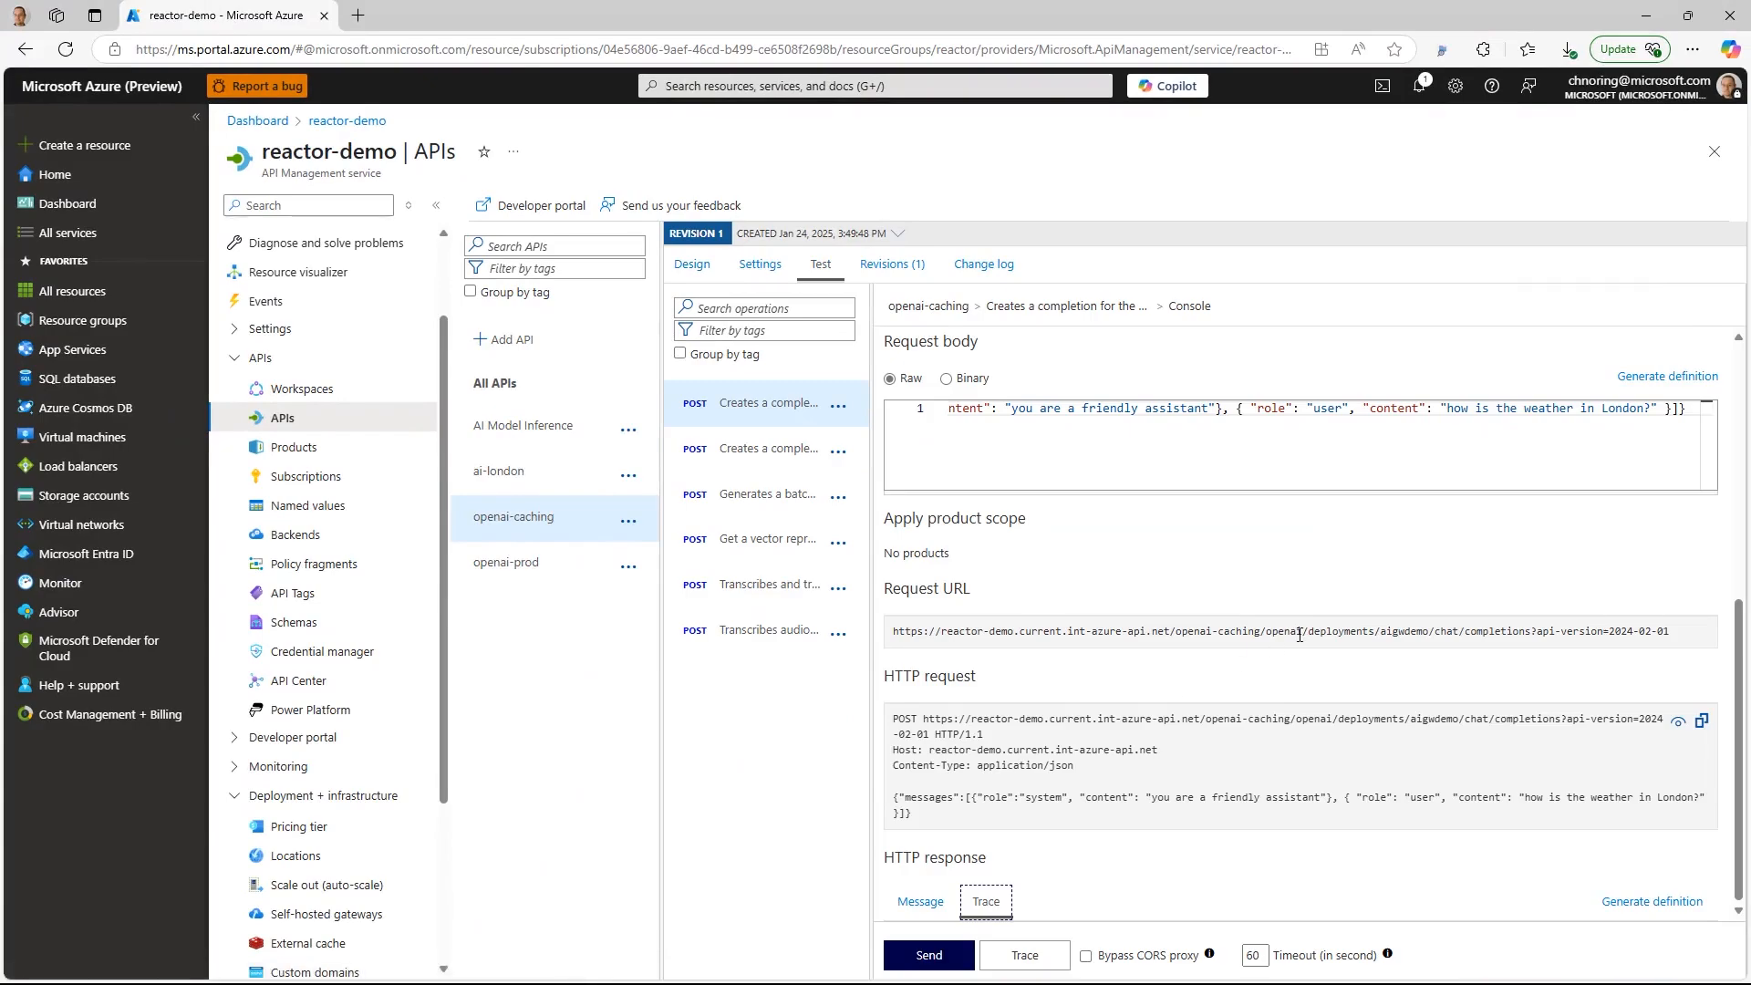
scroll("down", 3)
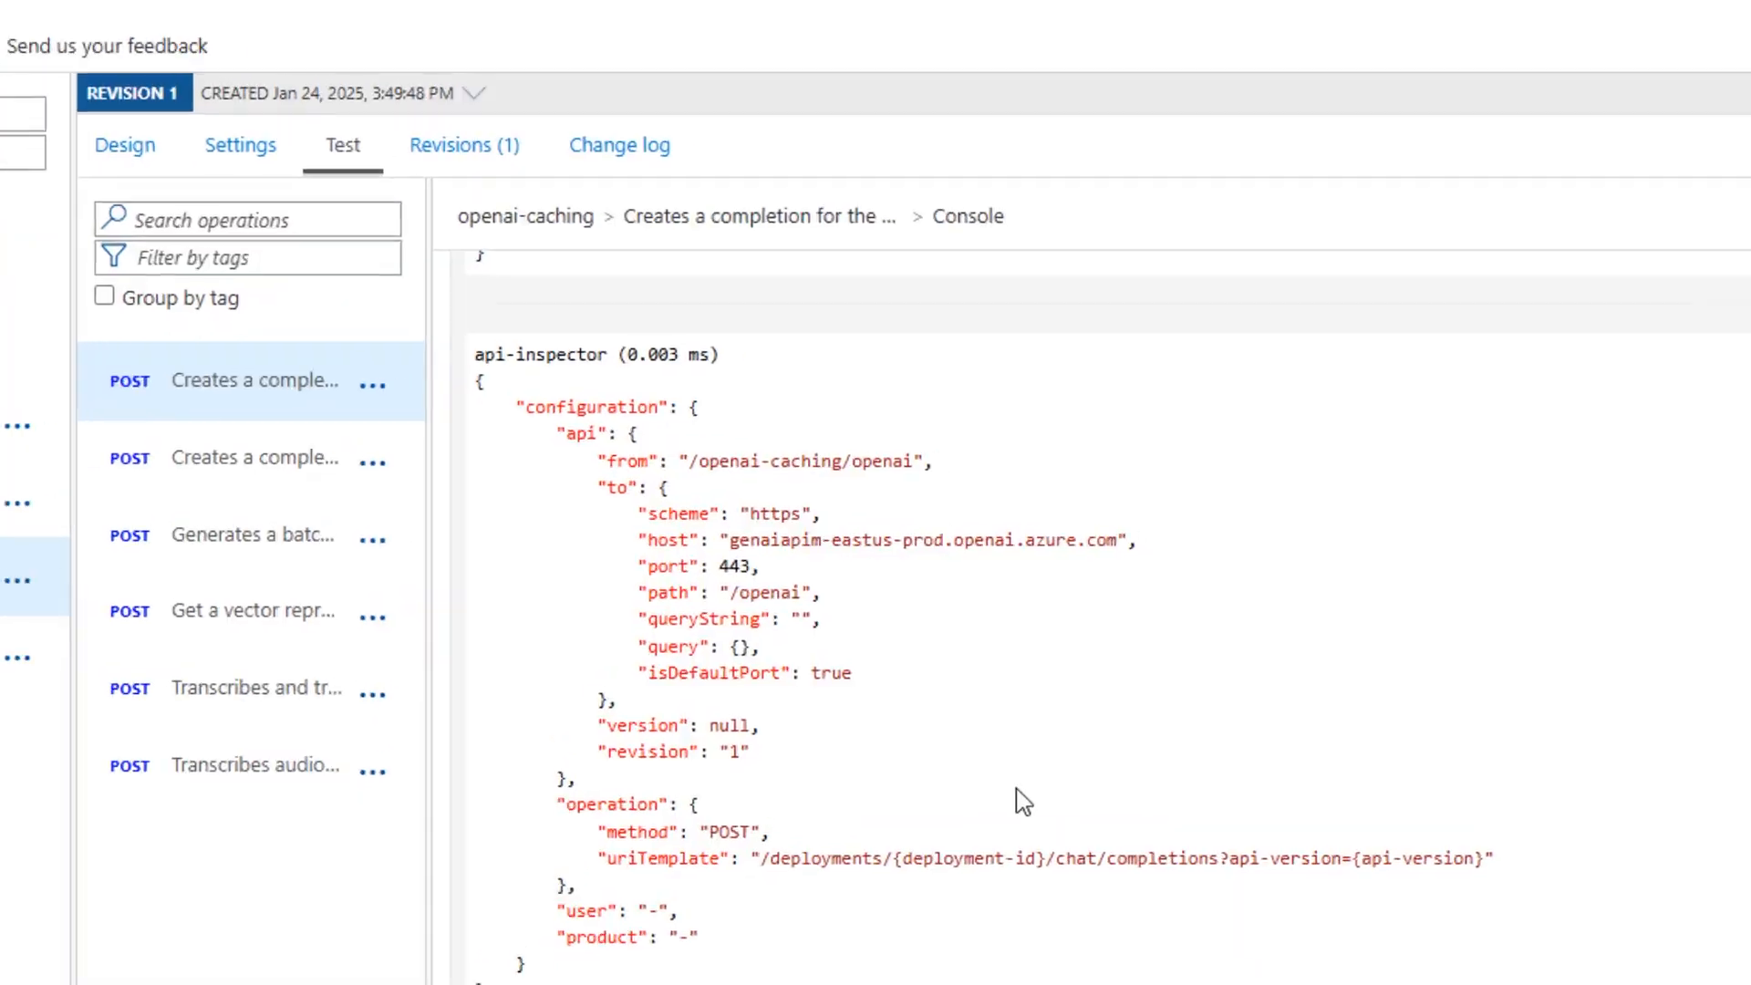
scroll("down", 3)
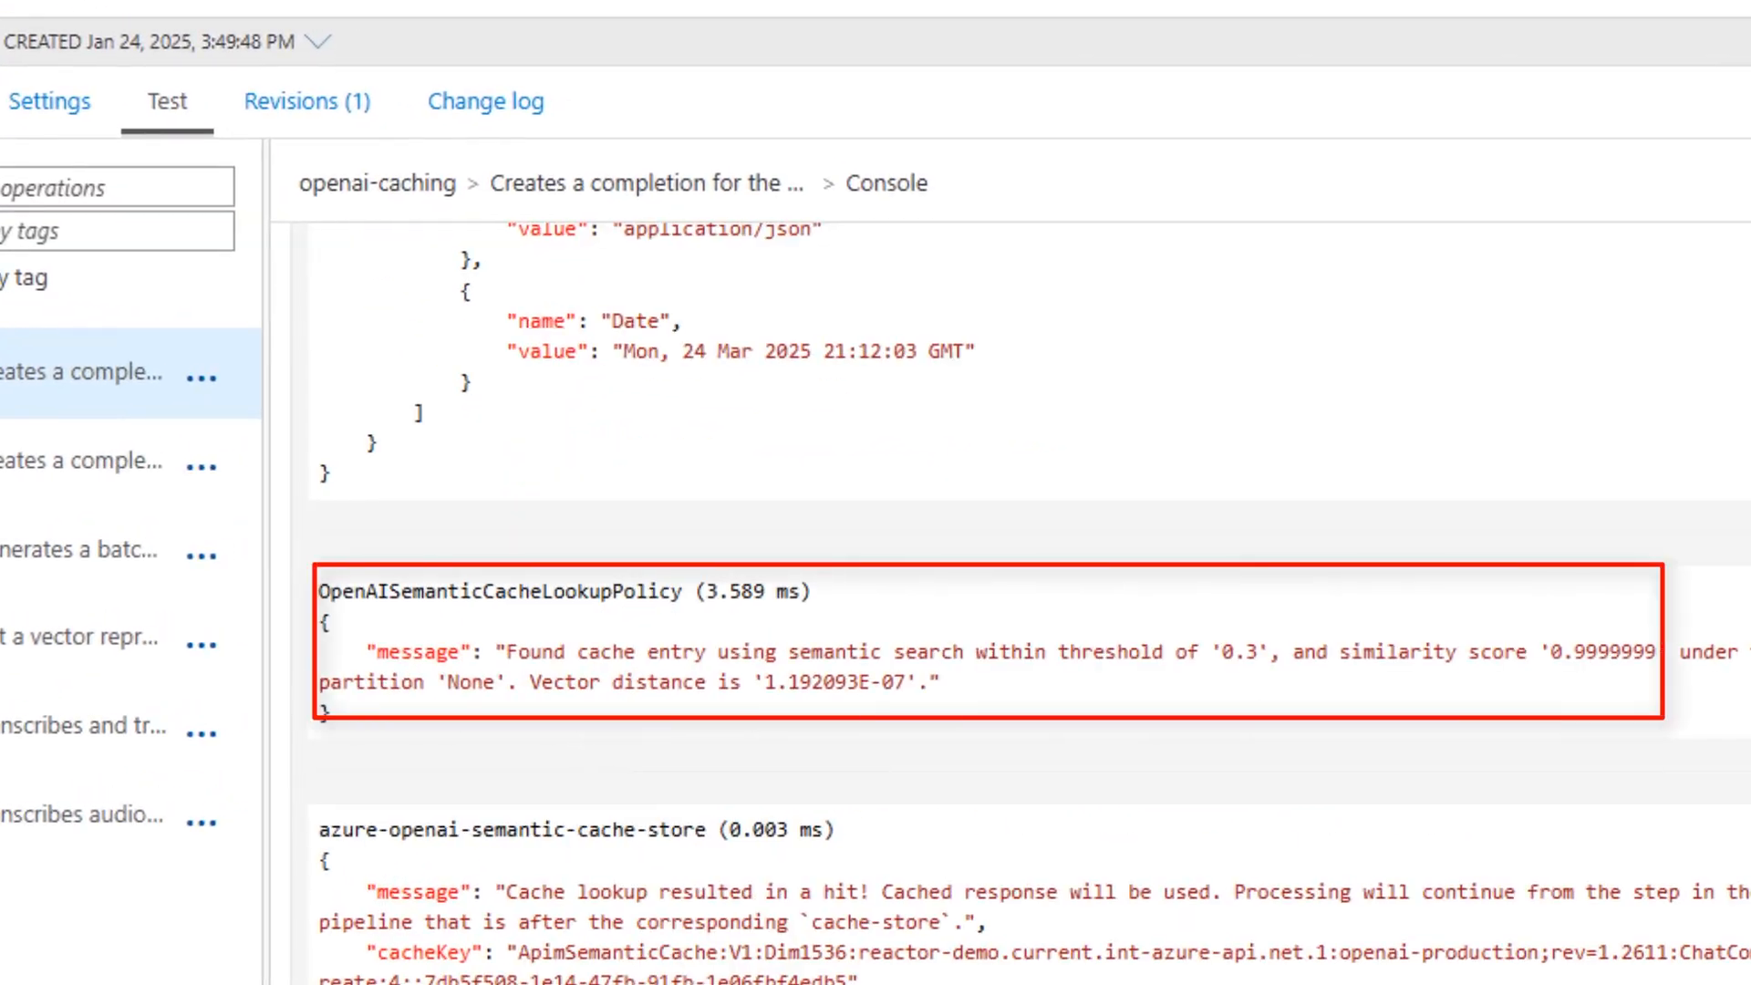